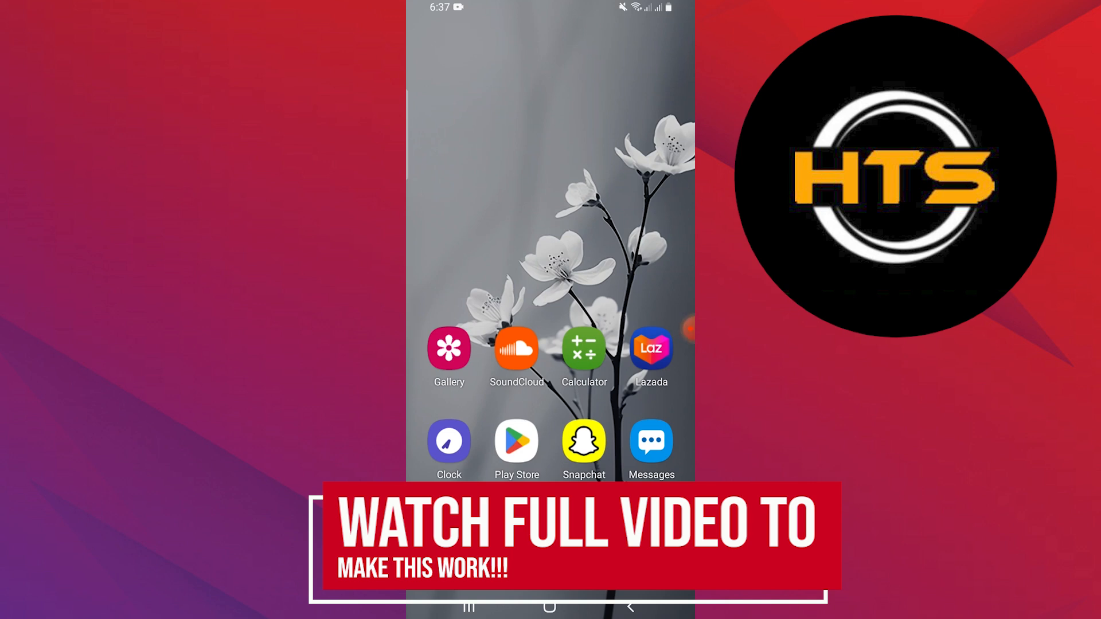
Launch the Lazada app and go to the Account page with orders, coins and wallet.
left_click(651, 348)
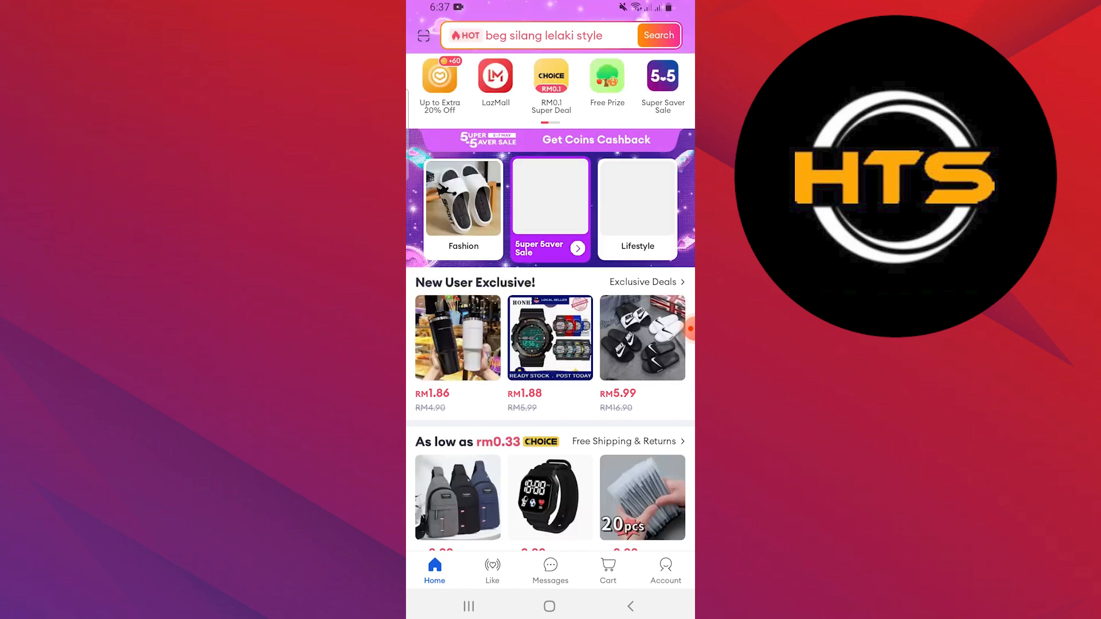
left_click(664, 569)
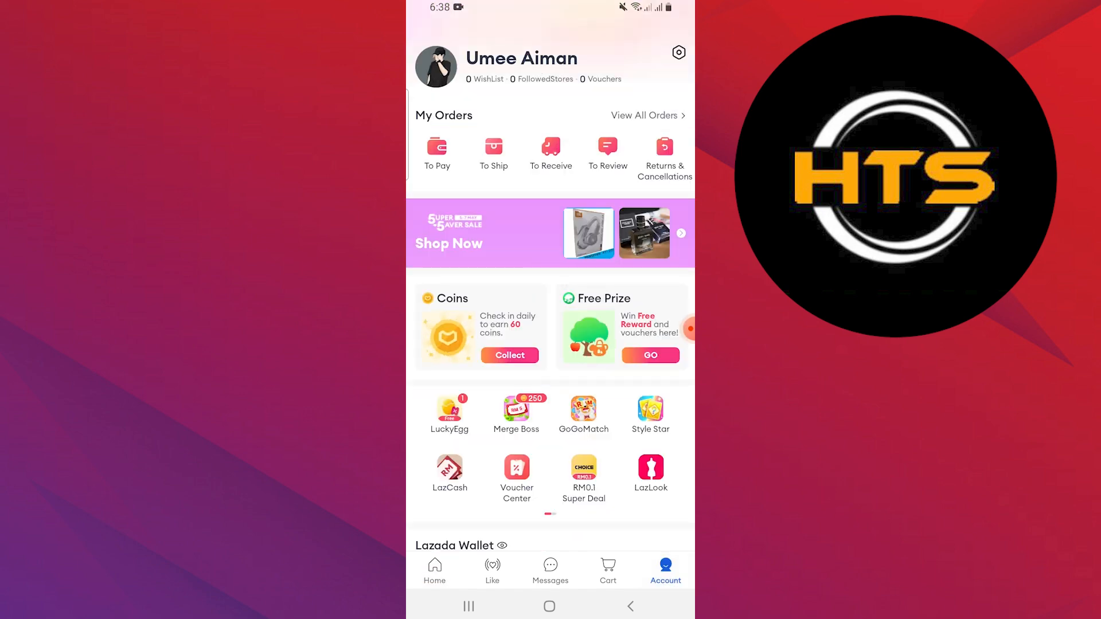
left_click(643, 115)
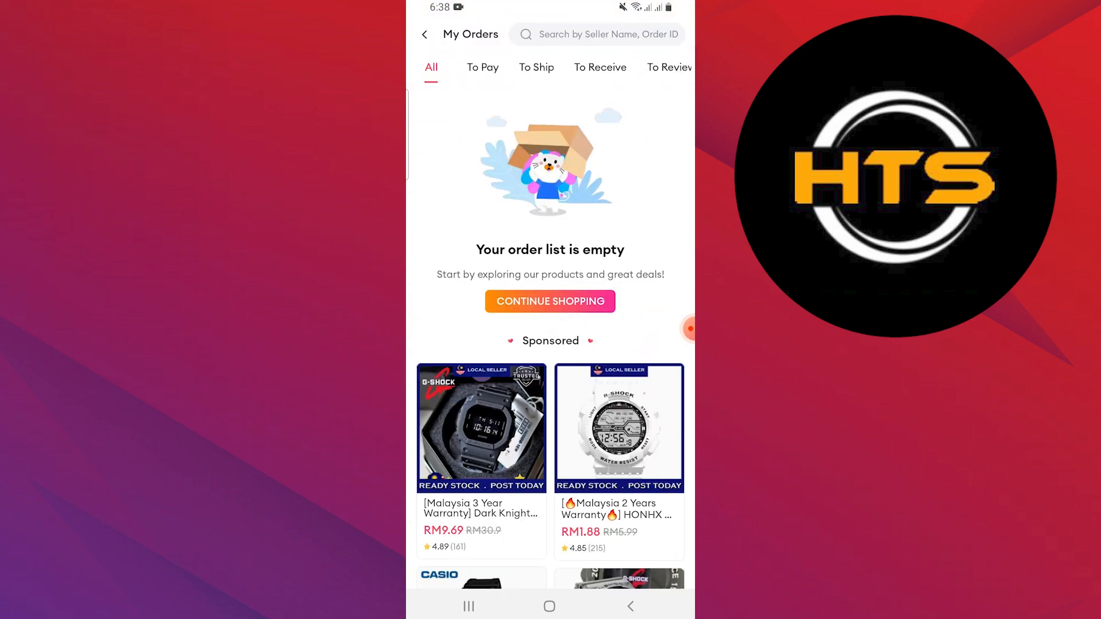
left_click(664, 570)
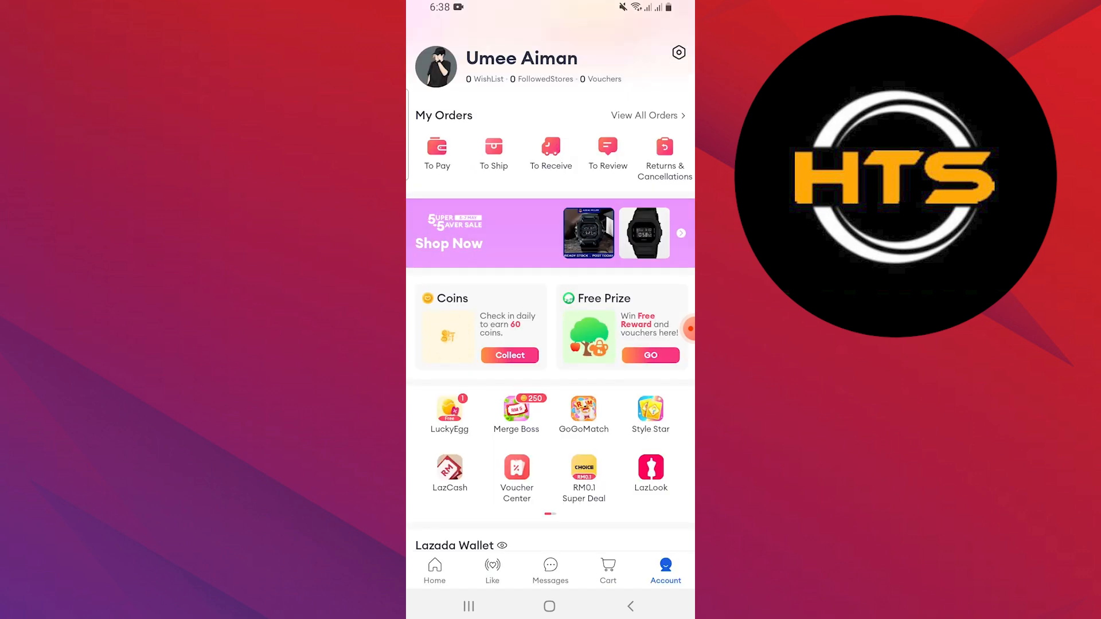
Reach the Help Center cancellation article through Account settings and Help.
left_click(677, 53)
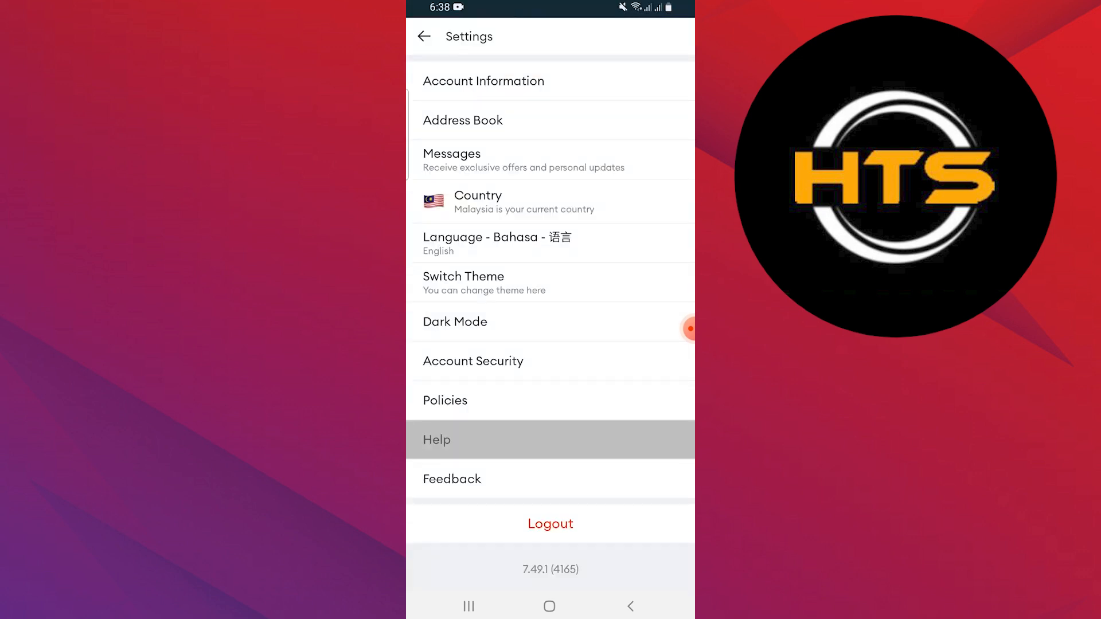
left_click(436, 439)
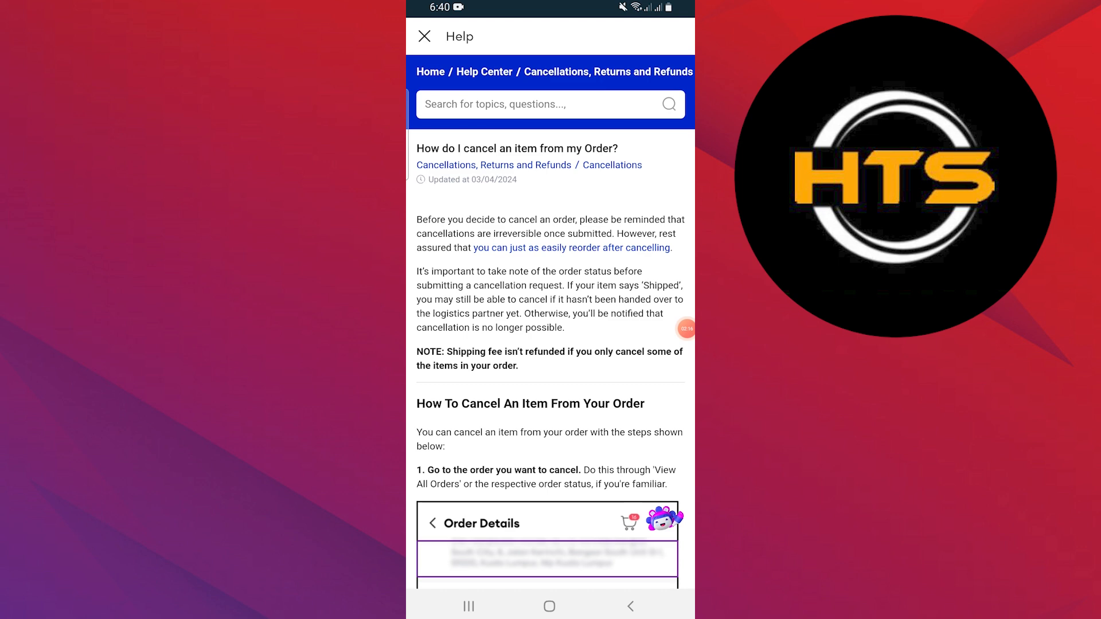
Scroll through the cancellation steps and reason options down to the Lazada Refund Policy article.
scroll("down", 3)
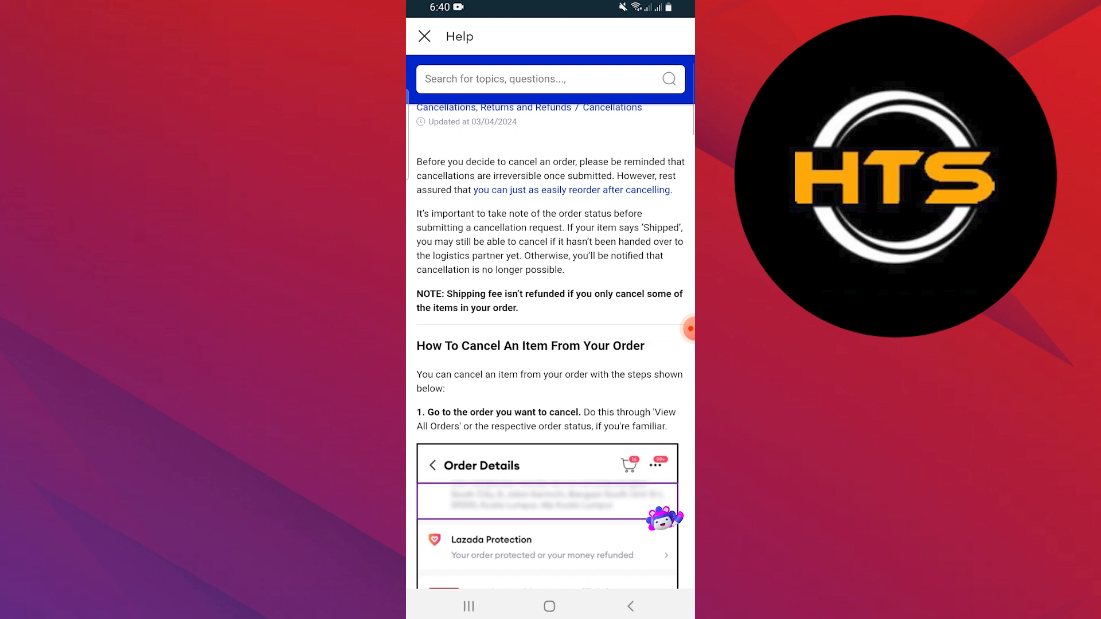
scroll("down", 3)
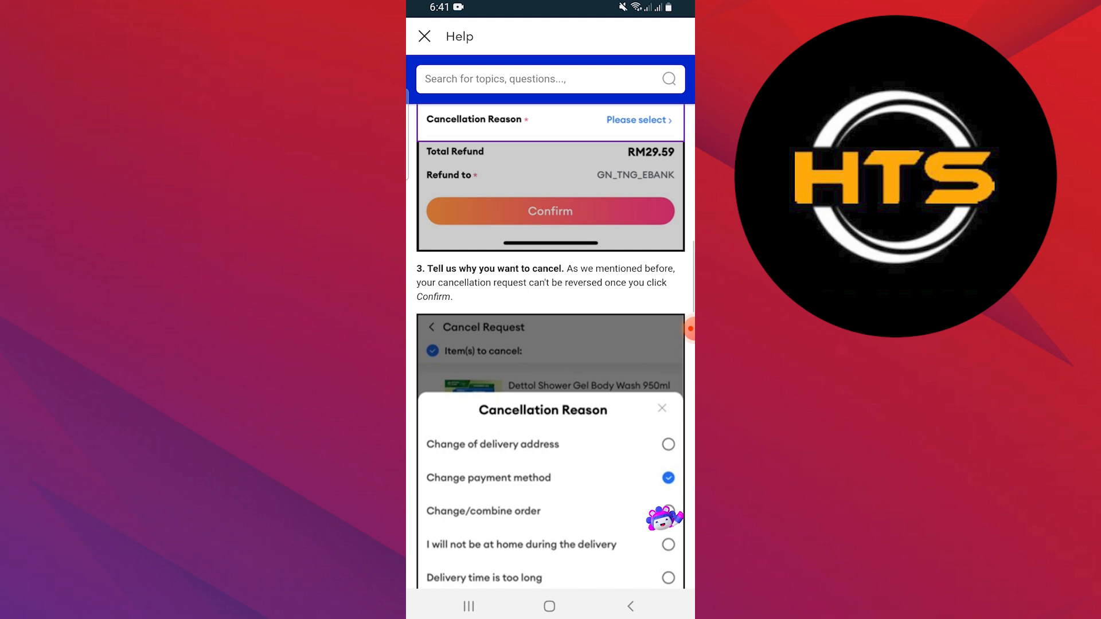
scroll("down", 3)
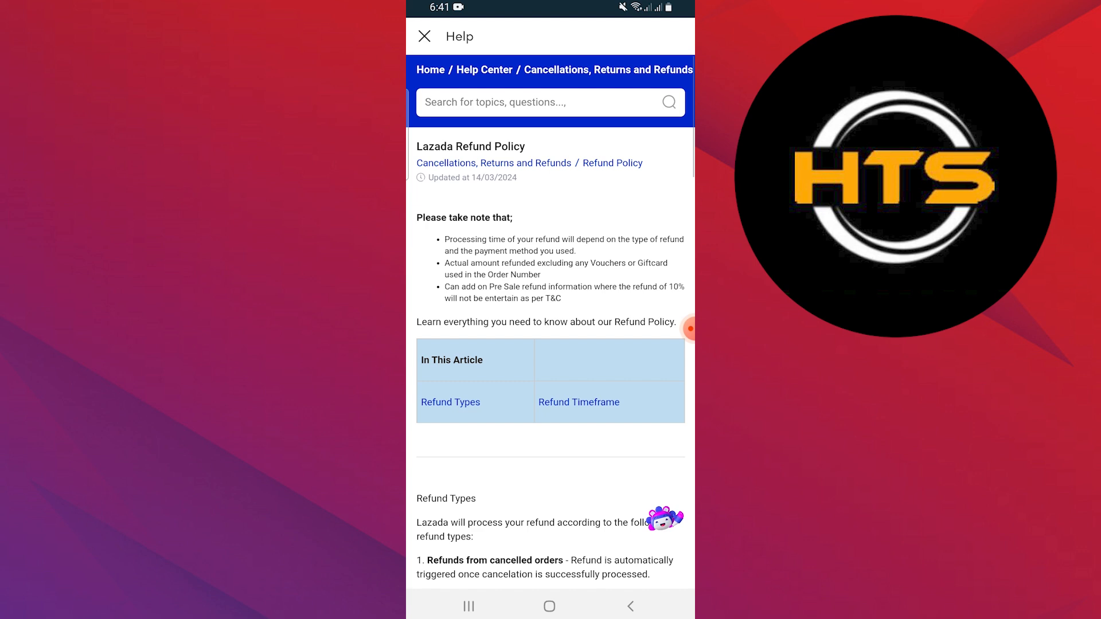
Scroll the Refund Policy down to the four refund types and the Tmall wallet screenshot.
scroll("down", 3)
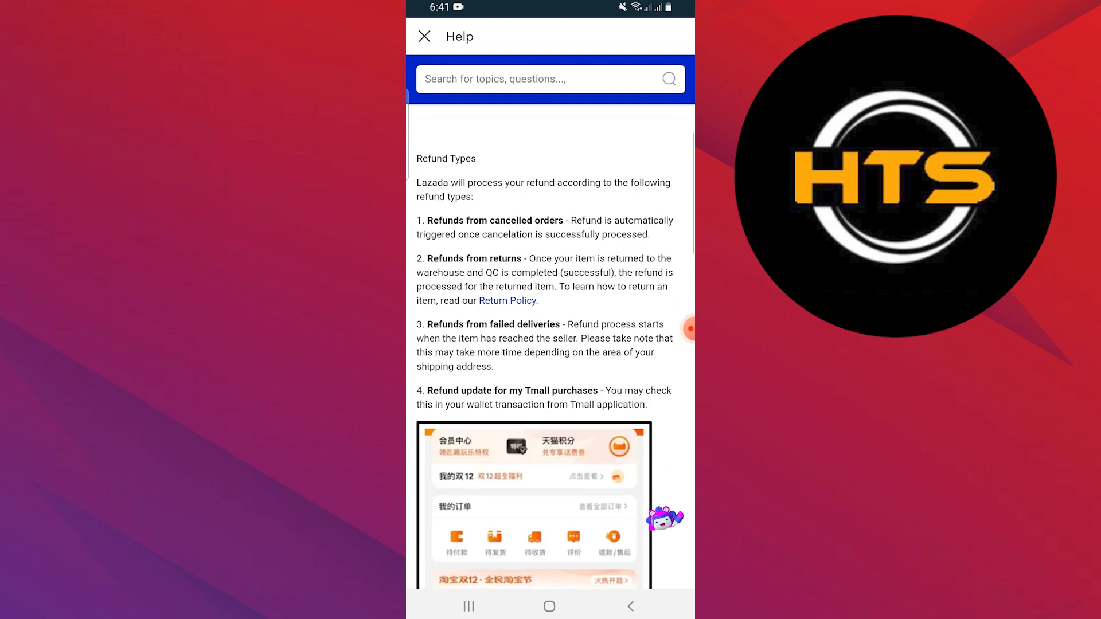
scroll("down", 3)
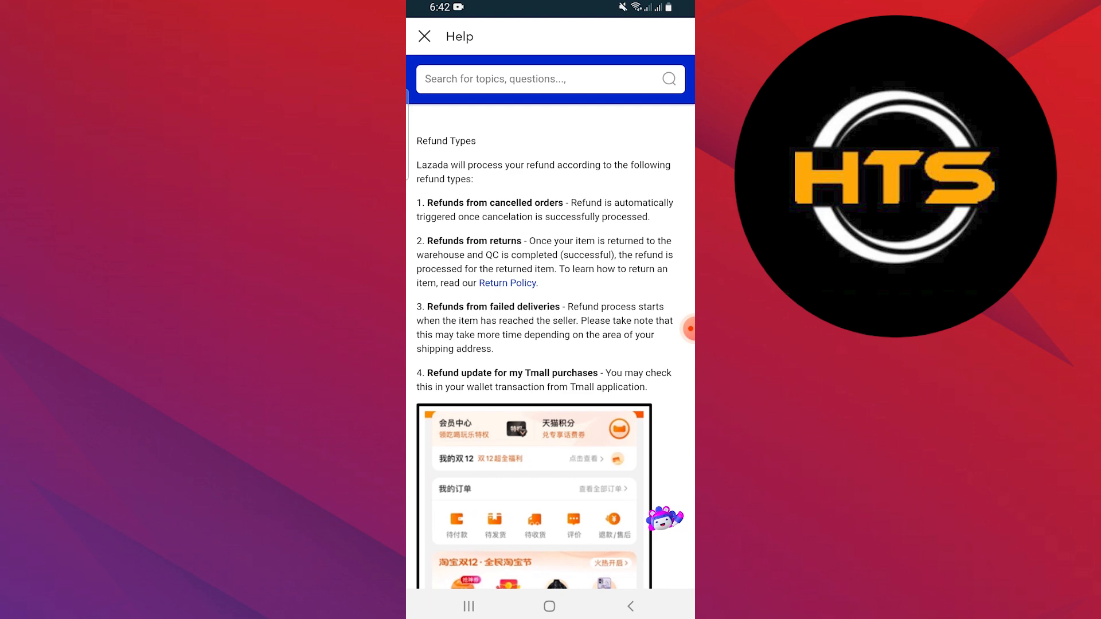
scroll("down", 3)
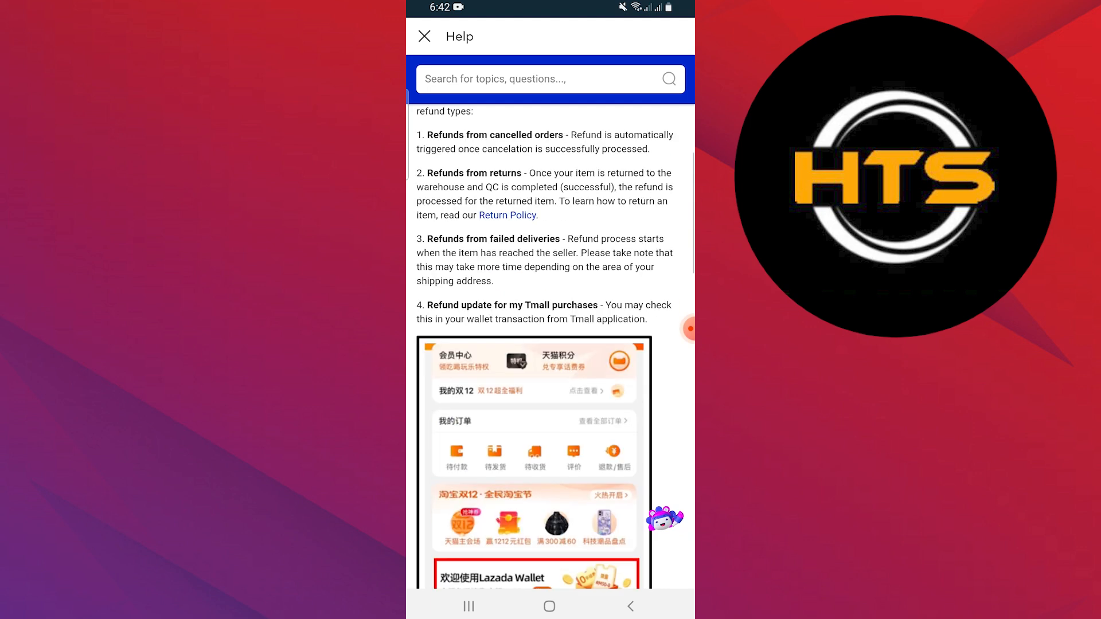
scroll("down", 3)
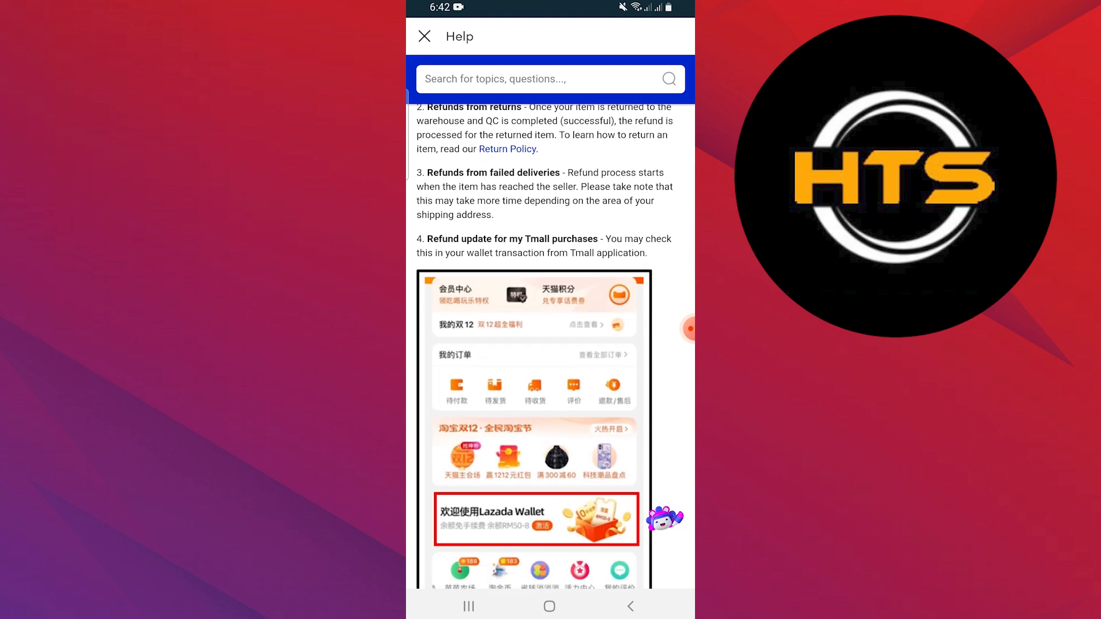